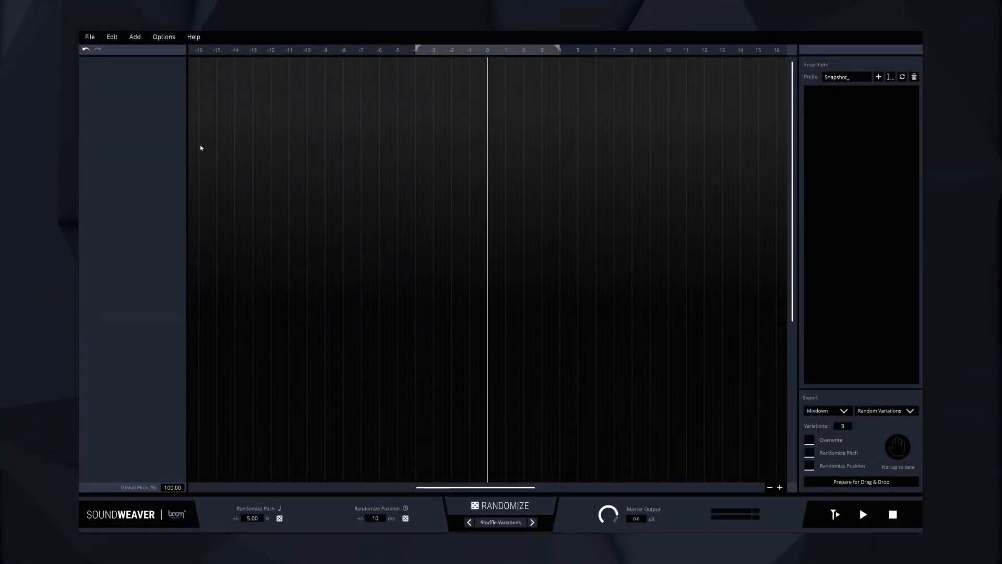
Create a new project named "Whoosh" from the Project Dashboard.
left_click(89, 36)
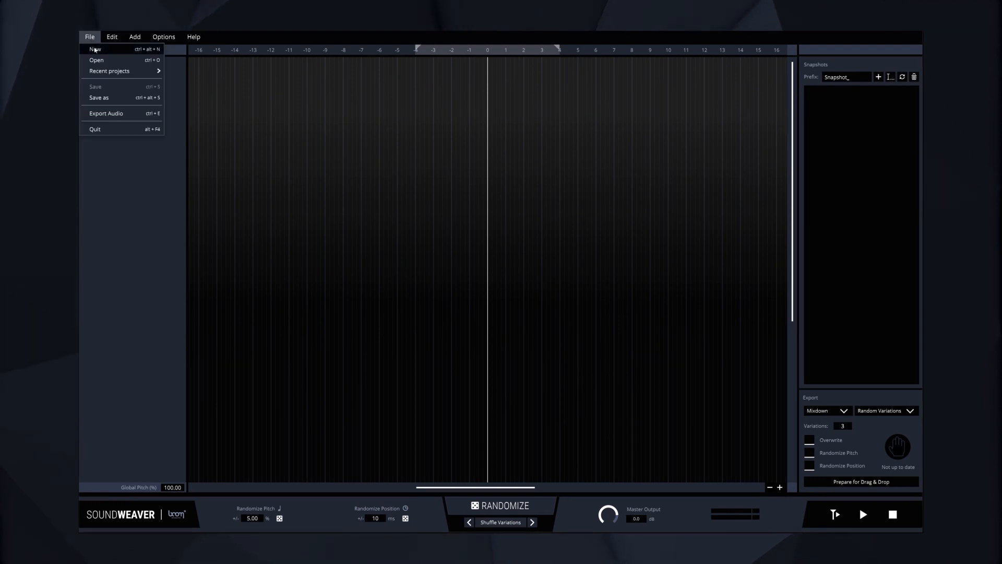
left_click(94, 49)
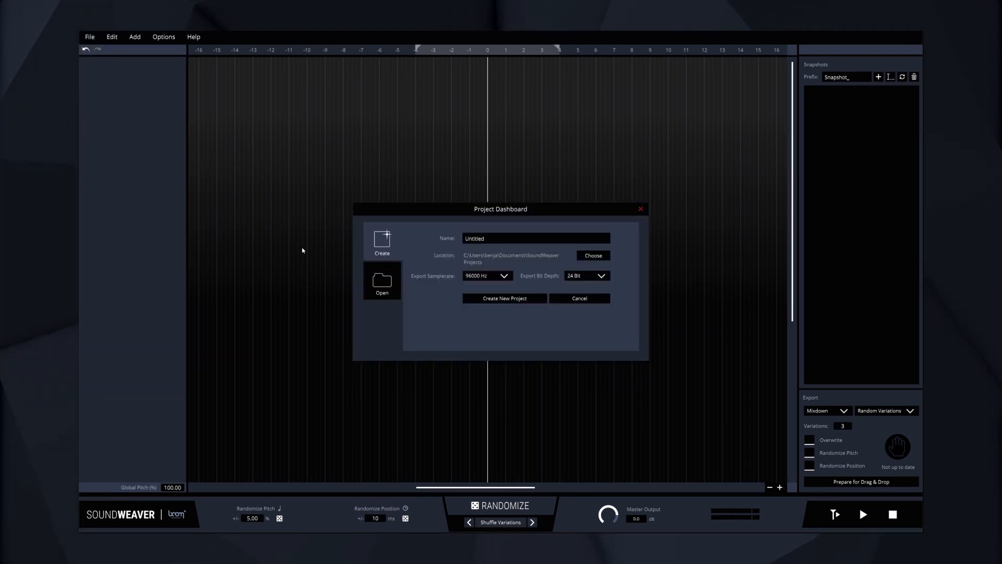
type("Wh")
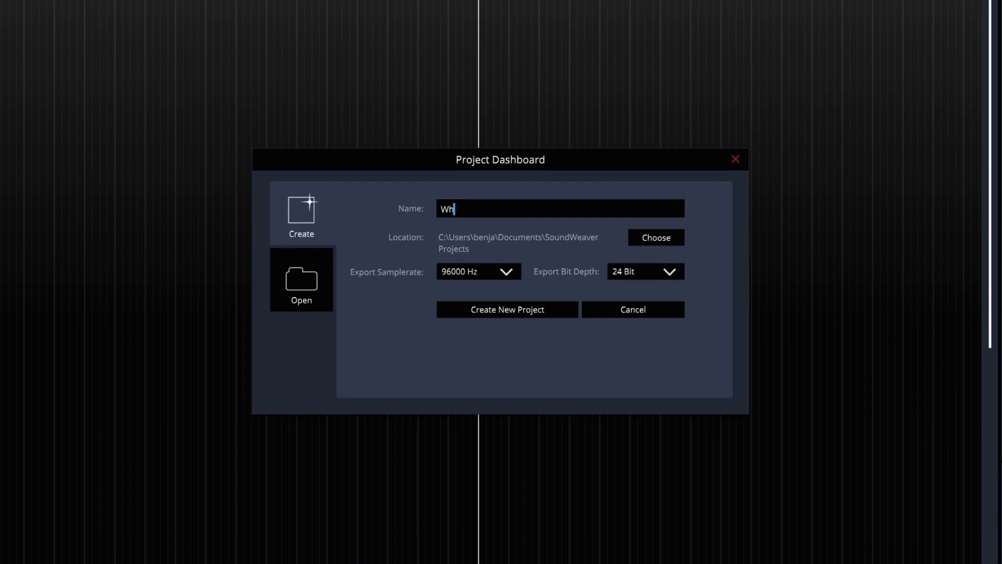
type("oosh")
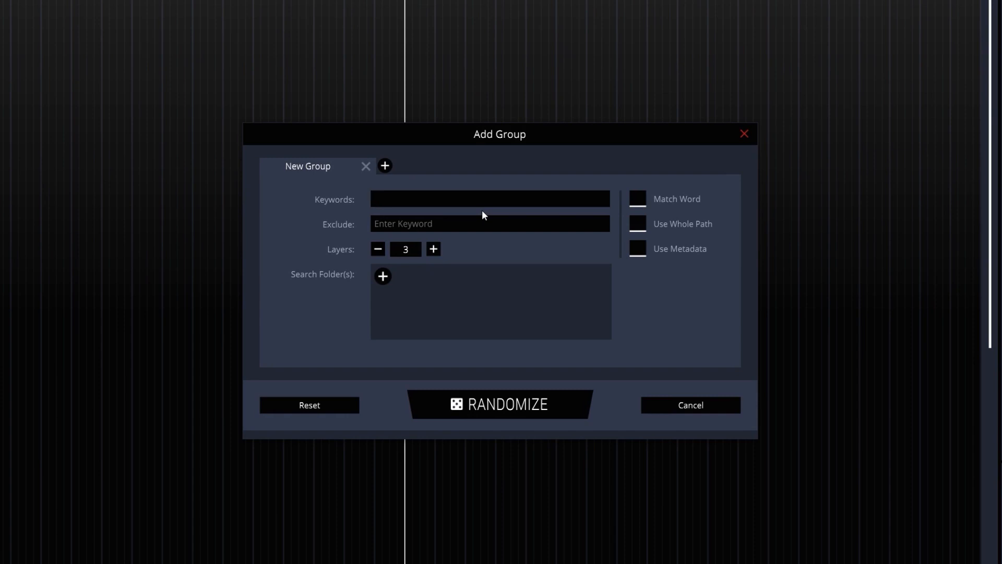
Give the new group keyword "whoosh", 4 layers and a new sound-library search path.
left_click(488, 199)
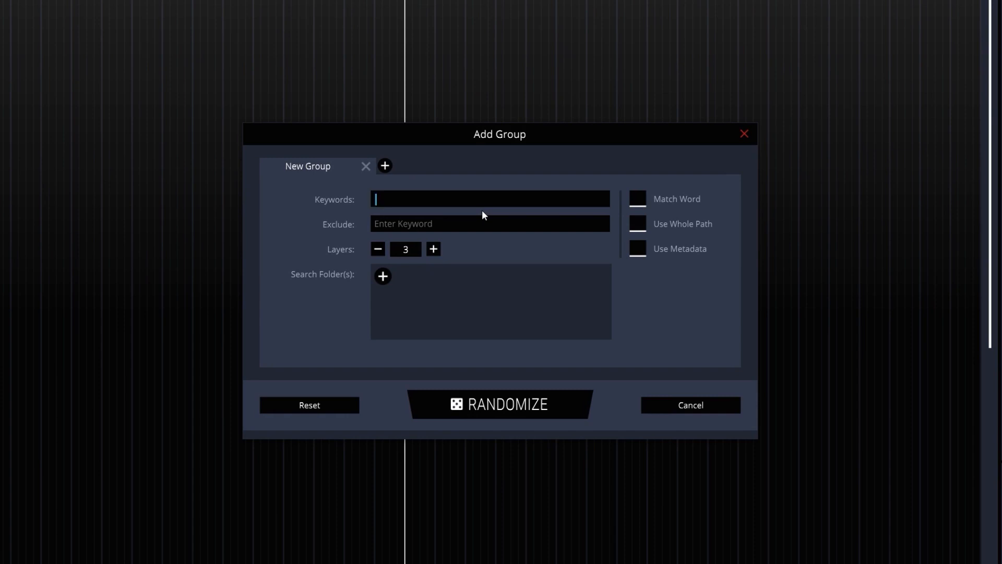
type("whoosh")
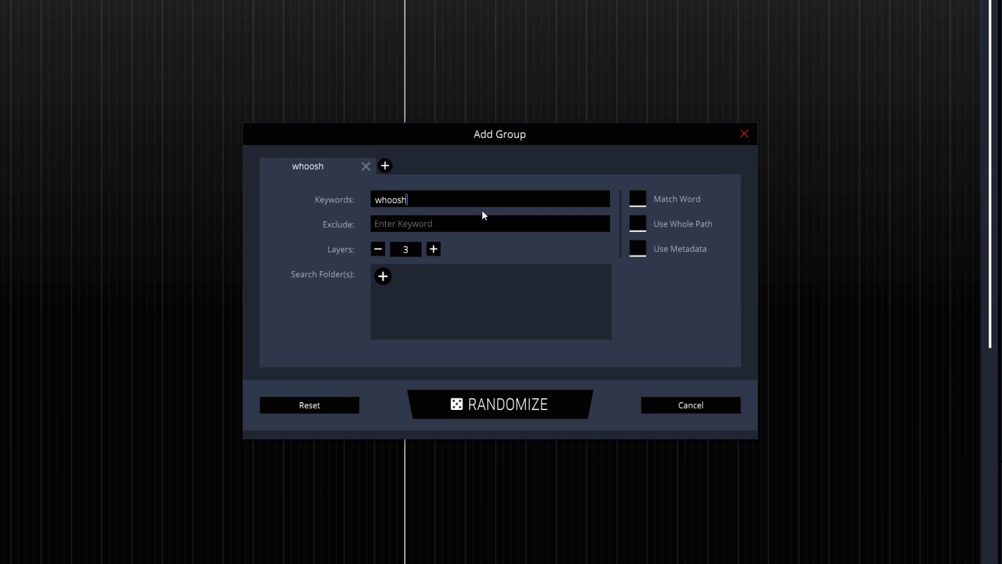
mouse_move(449, 248)
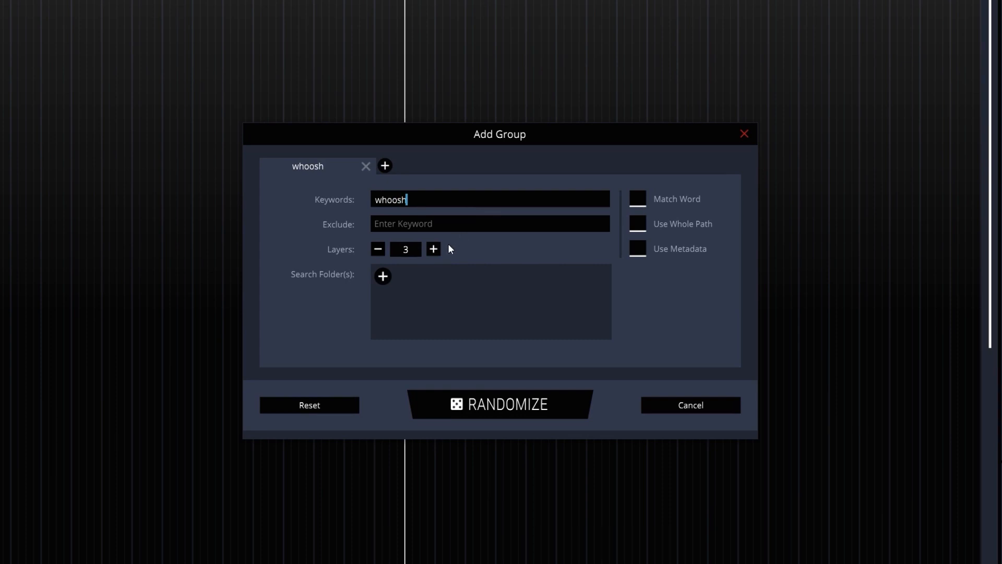
left_click(433, 253)
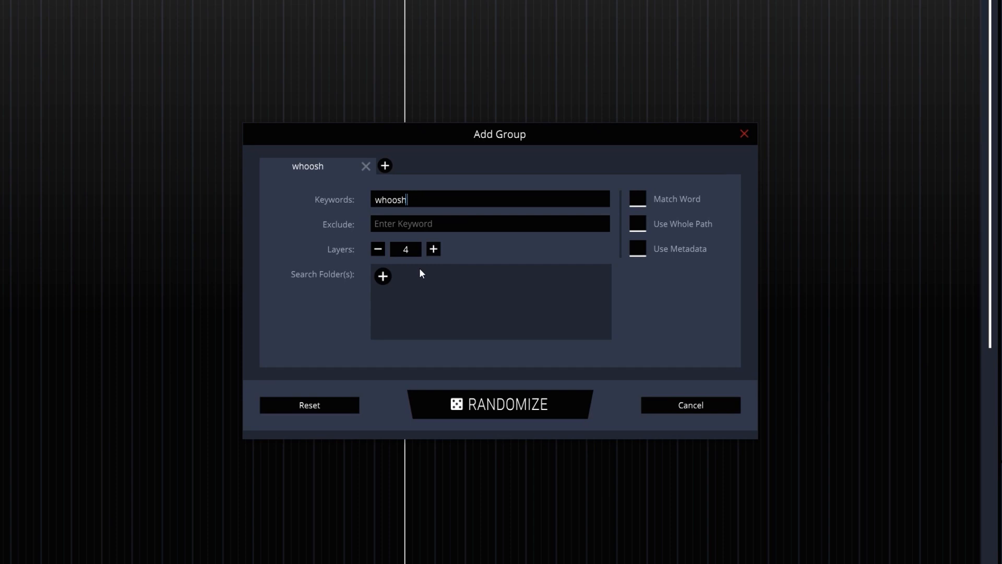
left_click(381, 276)
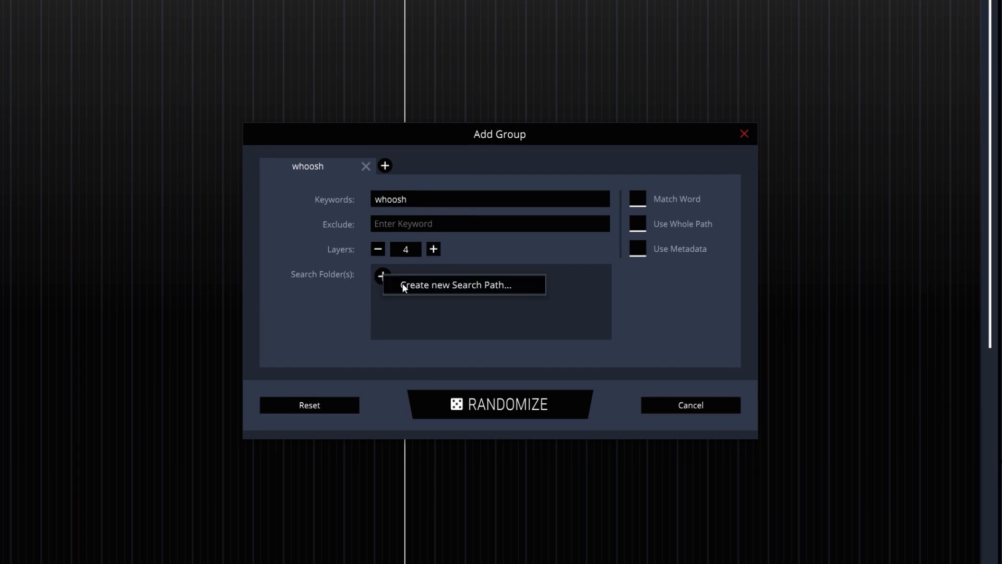
left_click(455, 284)
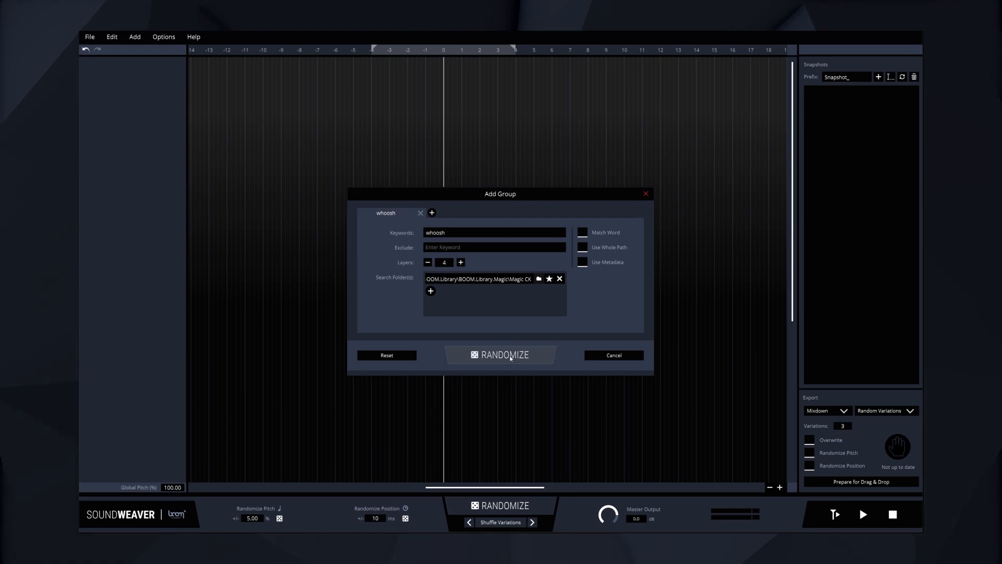
Randomize four whoosh layers onto the timeline and audition the result.
left_click(500, 354)
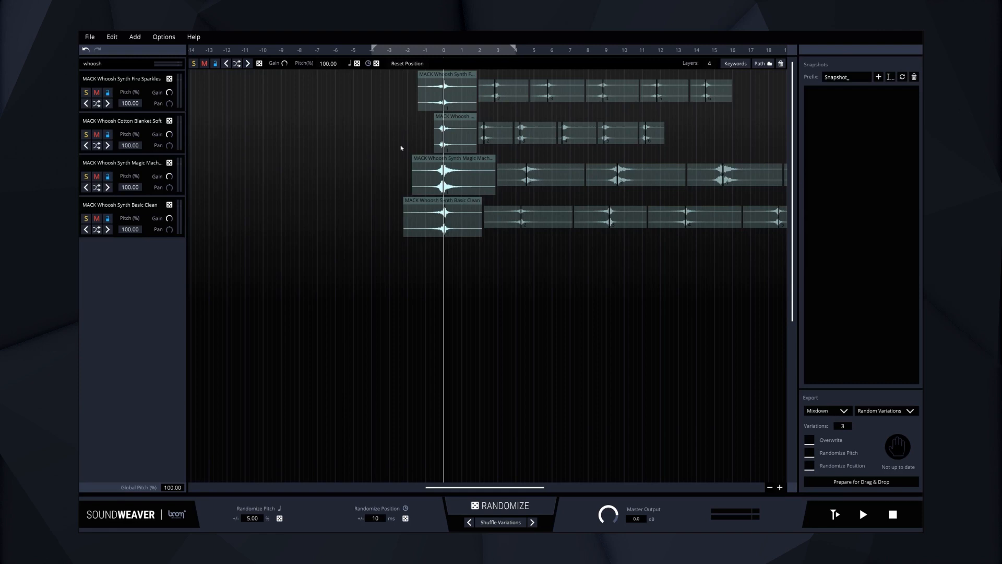
mouse_move(396, 218)
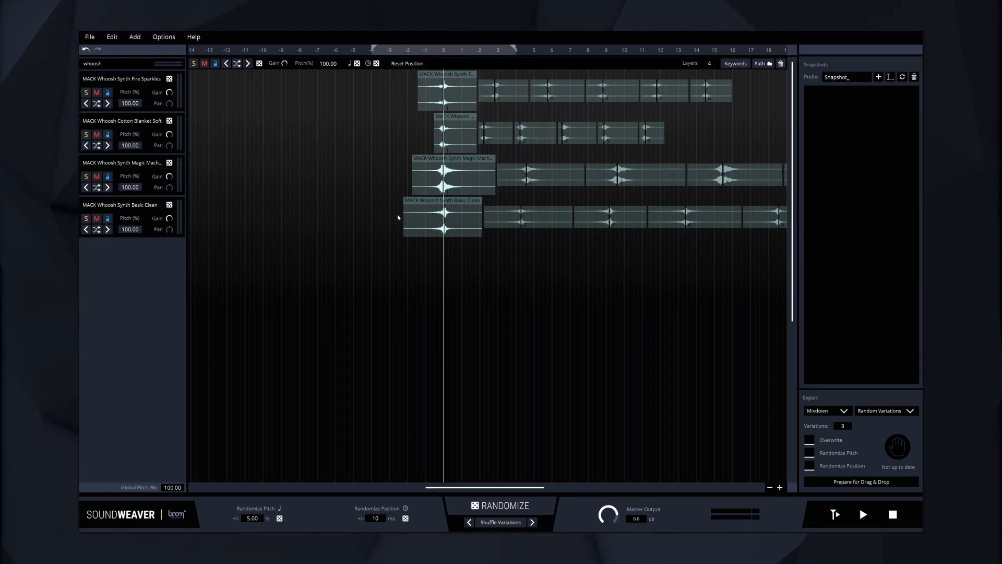
left_click(862, 514)
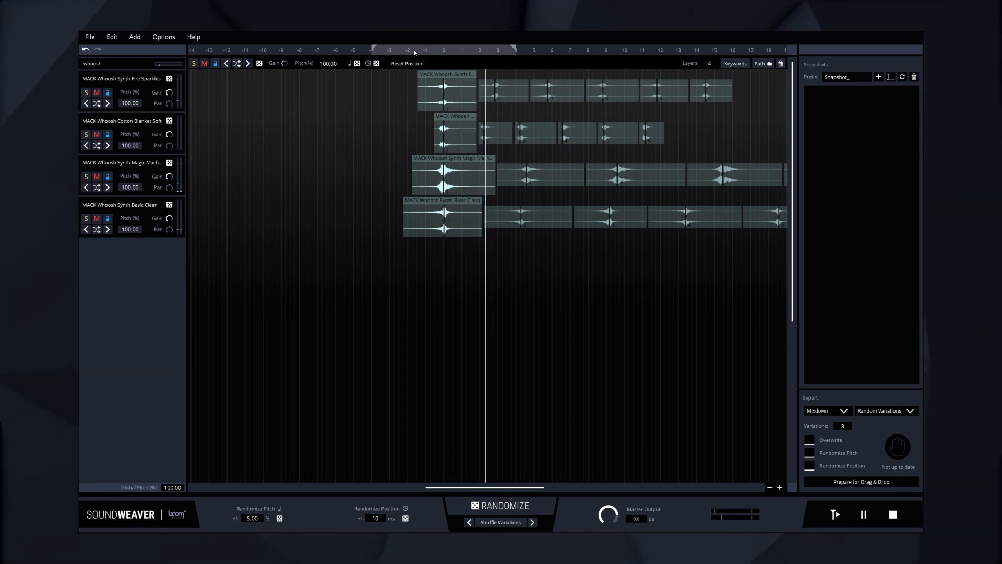
left_click(862, 514)
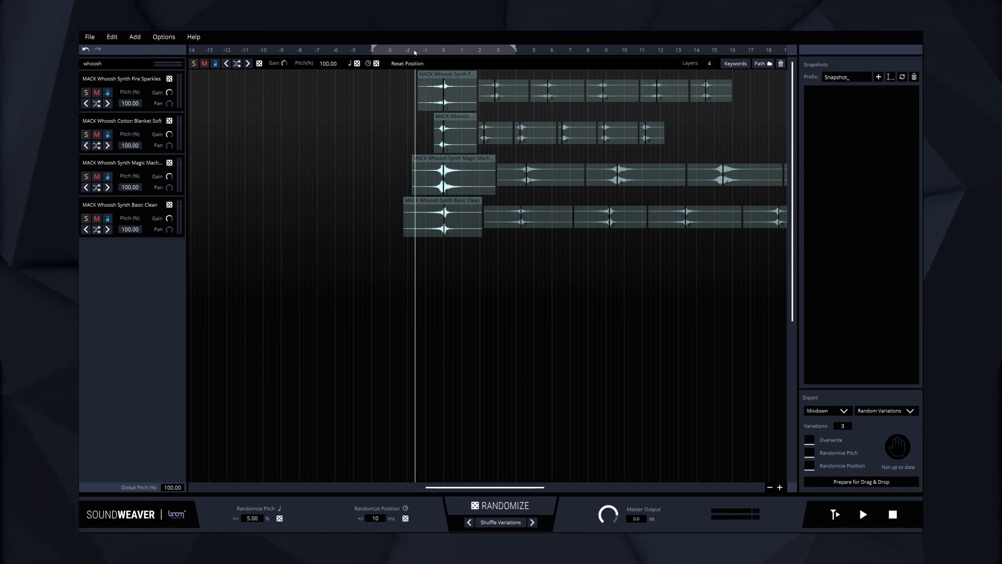
Shuffle to the Fire Sparkles, Wind Heavy Gust, Magic Machine, Basic Clean variation and audition it.
left_click(500, 522)
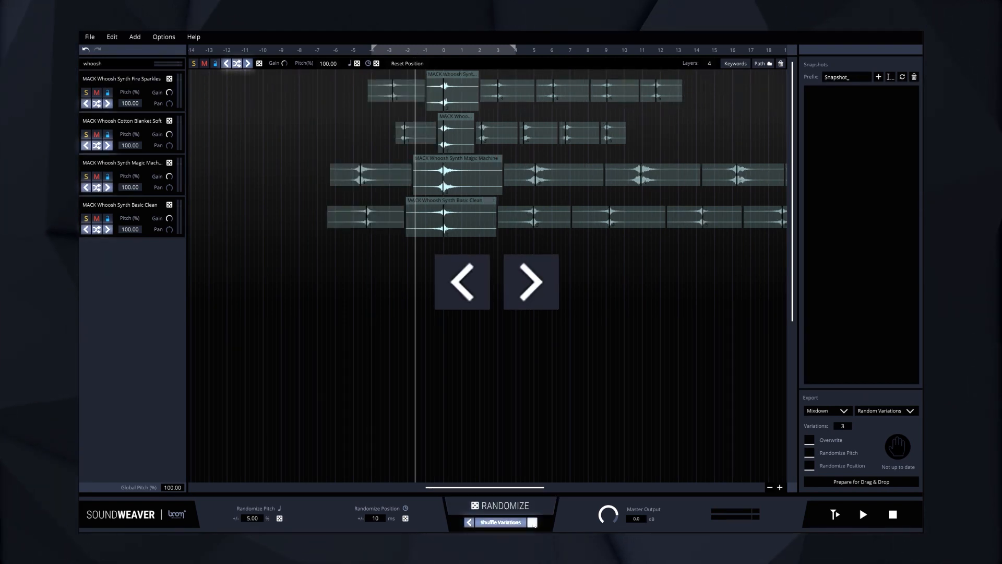
left_click(500, 523)
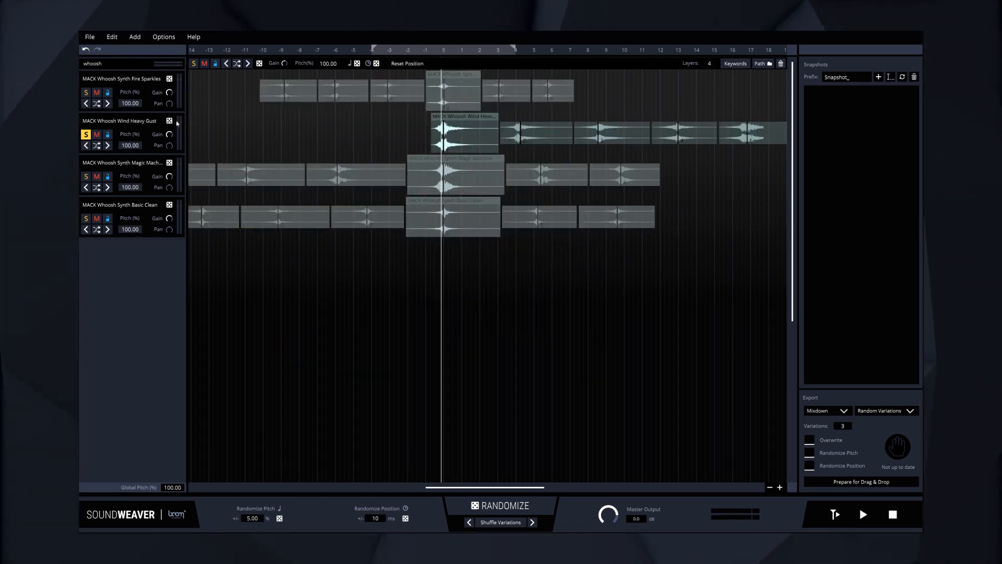
left_click(861, 513)
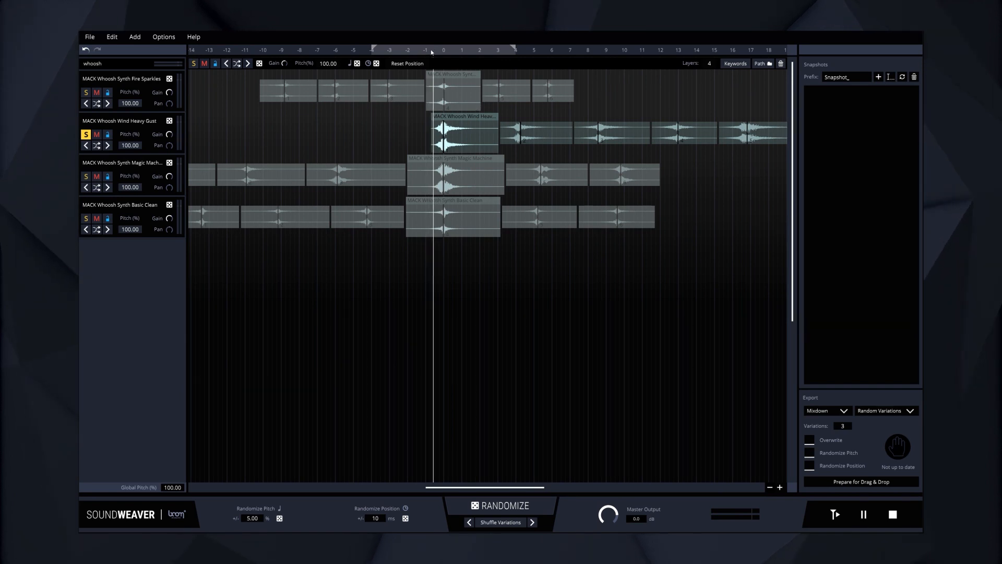
left_click(862, 513)
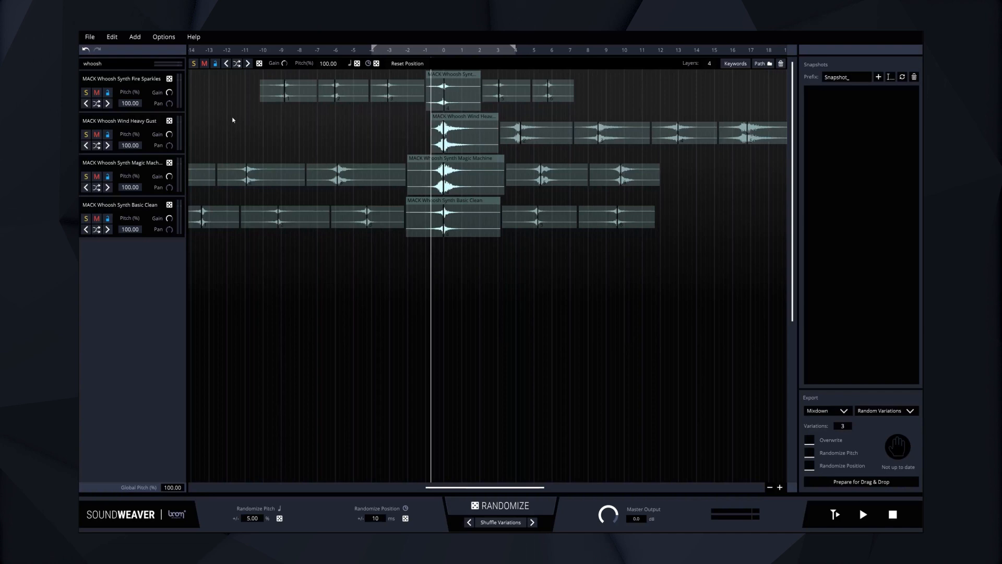
left_click(862, 513)
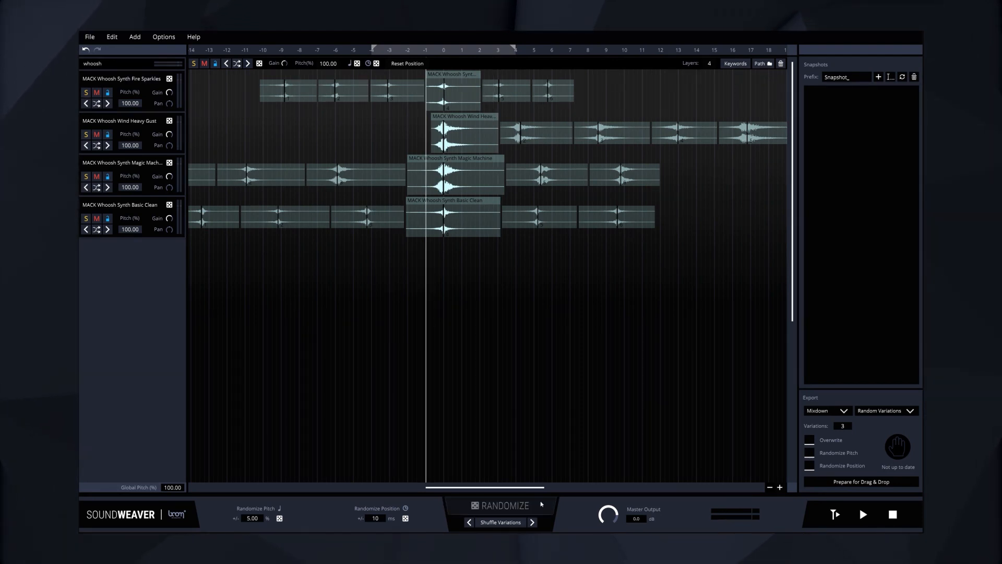
Randomize to Fast Drive, Demon, Basic Voice and Magic Car whooshes and audition them.
left_click(504, 505)
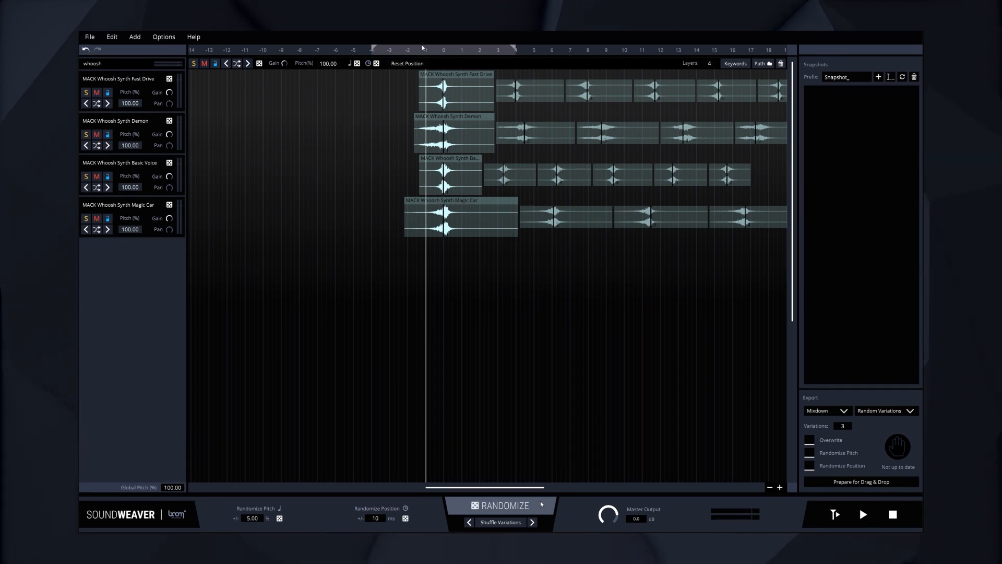
left_click(862, 514)
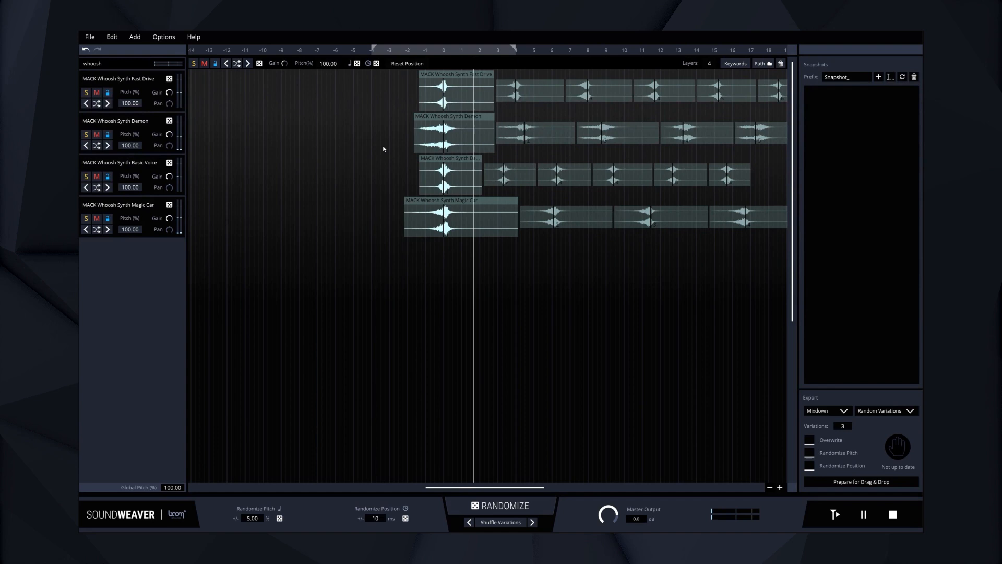
left_click(862, 514)
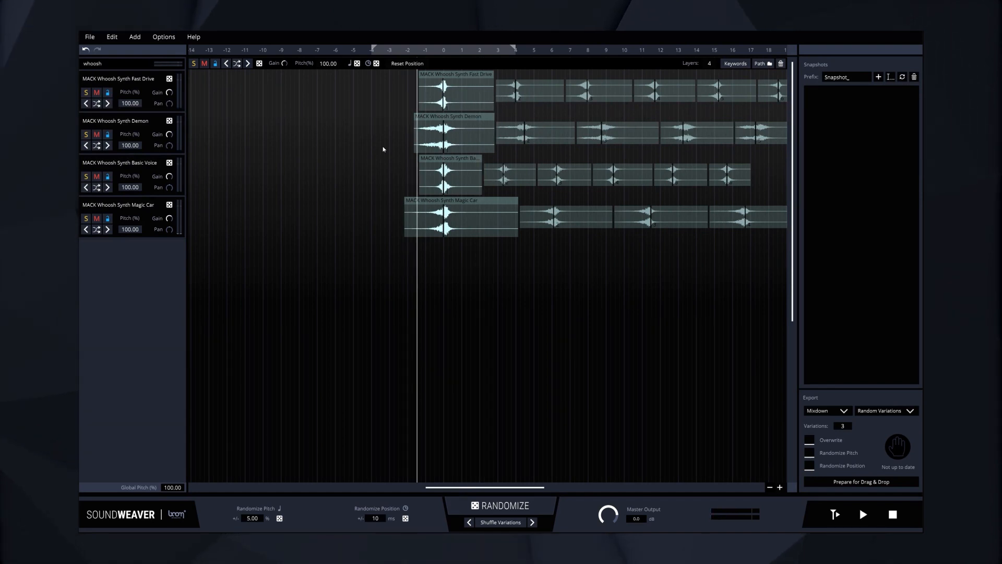
Add a second group and point its search folder at the drum sounds folder.
left_click(135, 37)
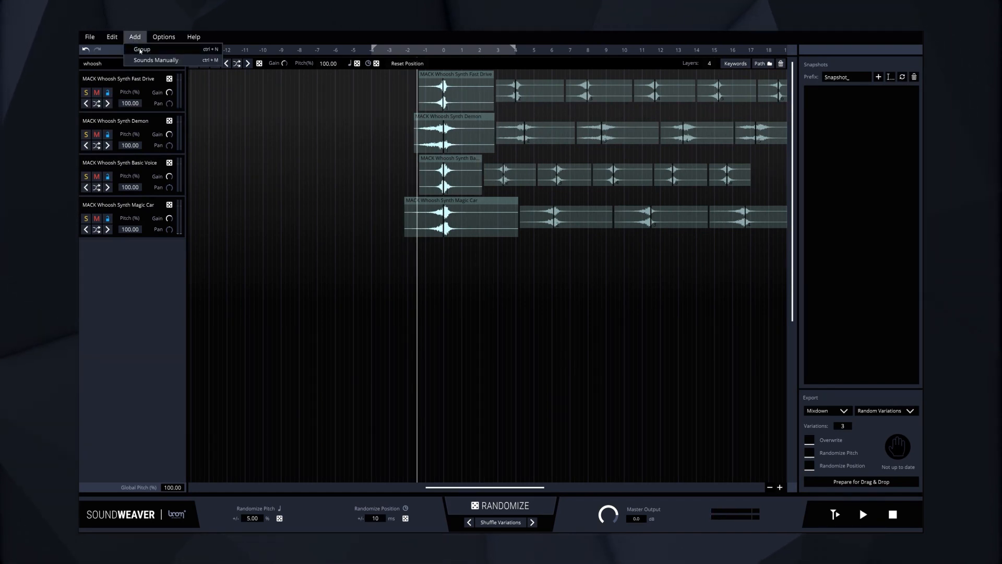
left_click(140, 49)
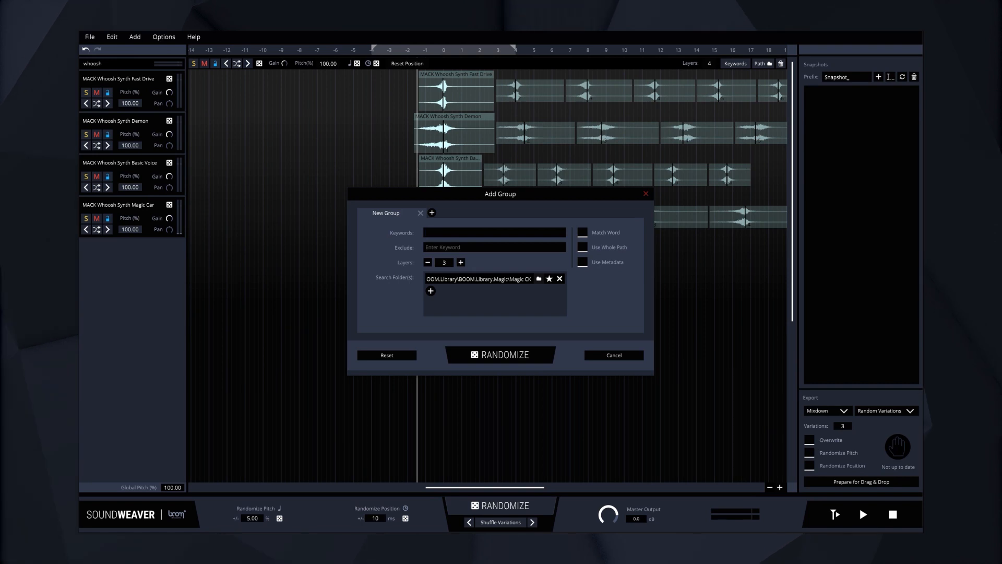
left_click(538, 280)
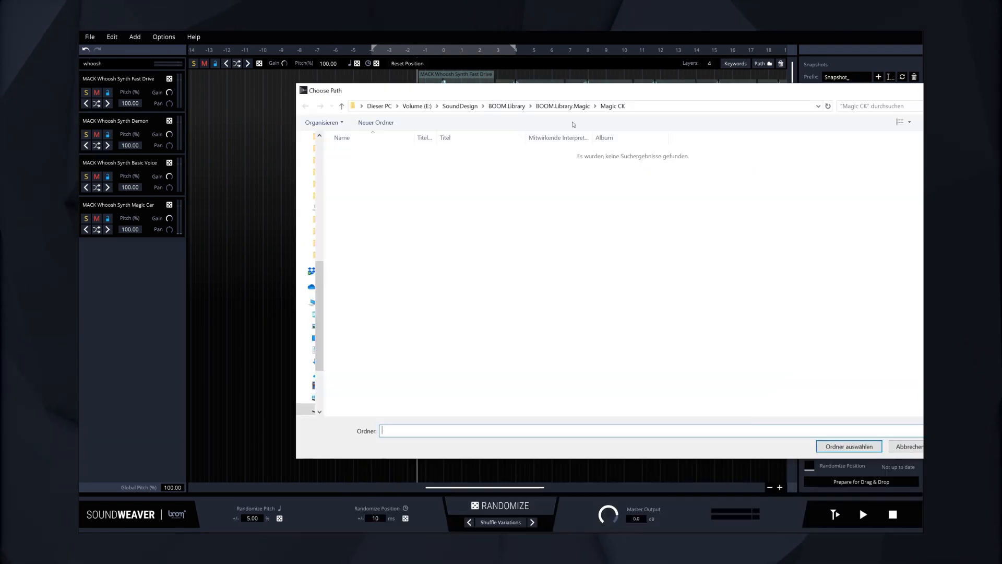
left_click(848, 445)
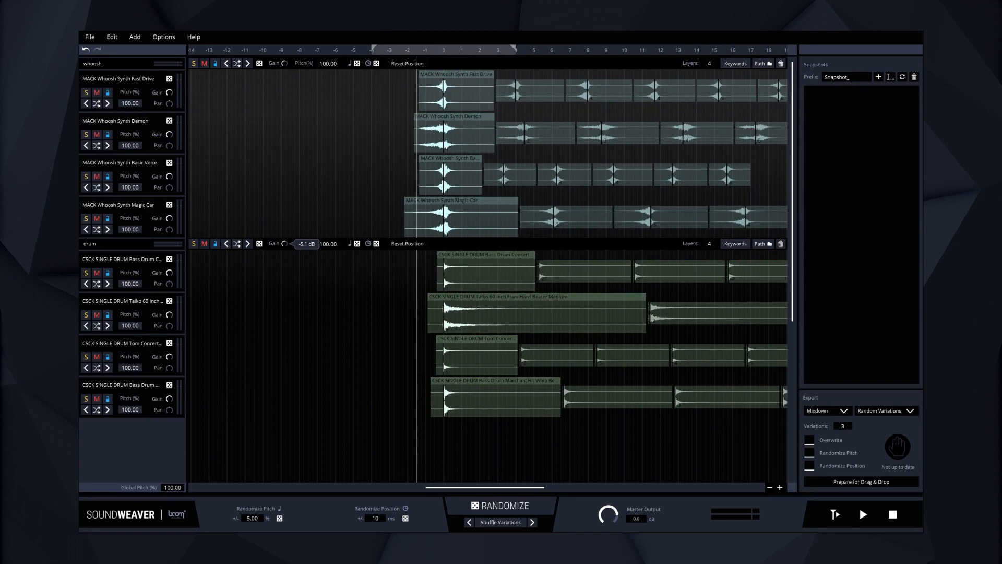
Audition both groups together after pitching whoosh to 116.34% and Fast Drive to 88.26%.
left_click(863, 514)
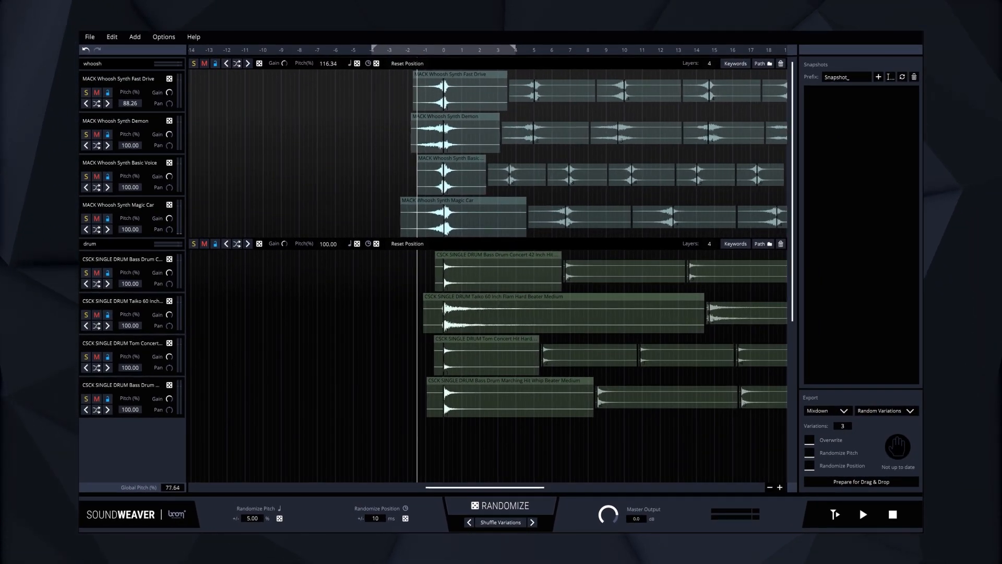
left_click(863, 514)
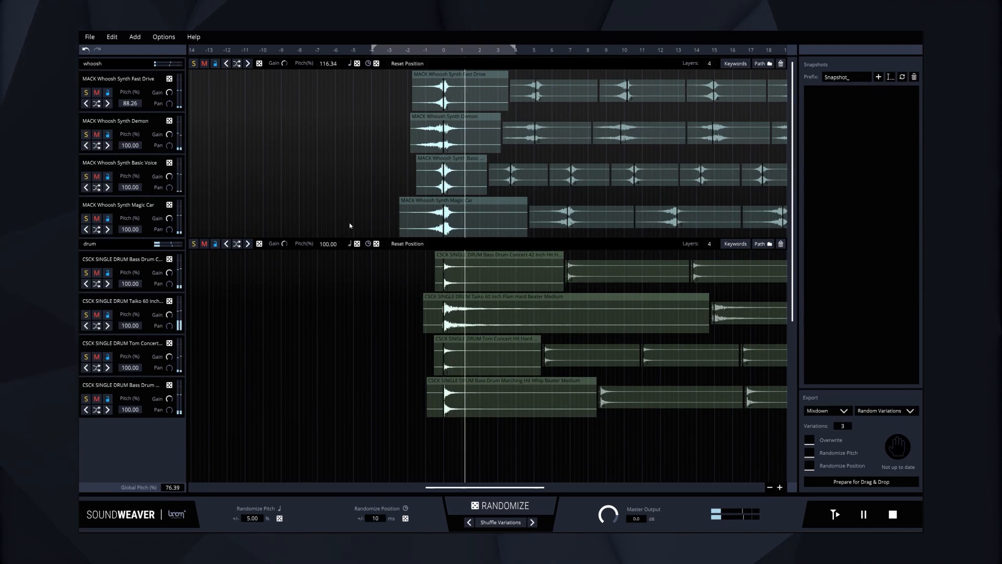
left_click(860, 481)
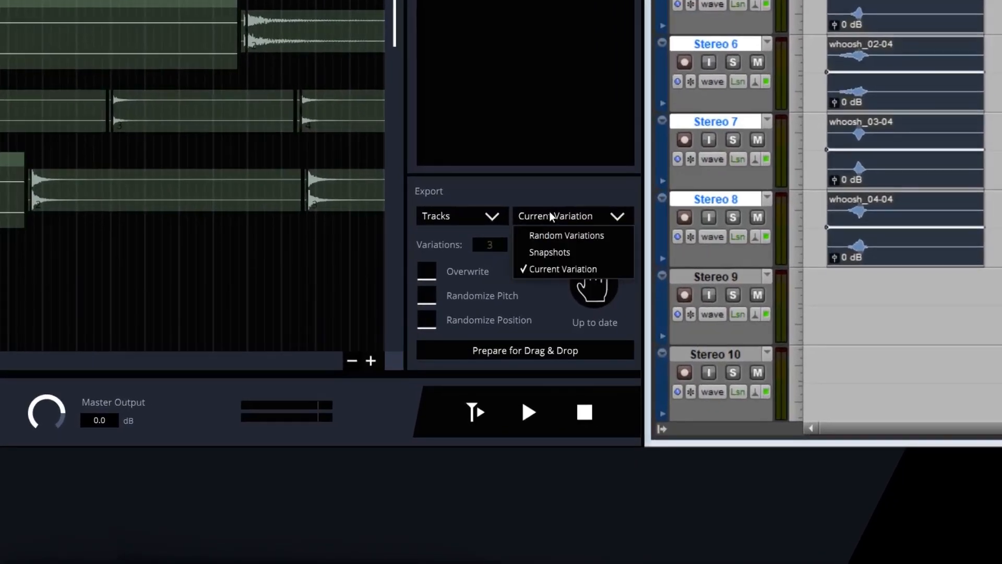
Set export to a mixdown of 10 random variations and render Whoosh.wav for drag & drop.
left_click(565, 235)
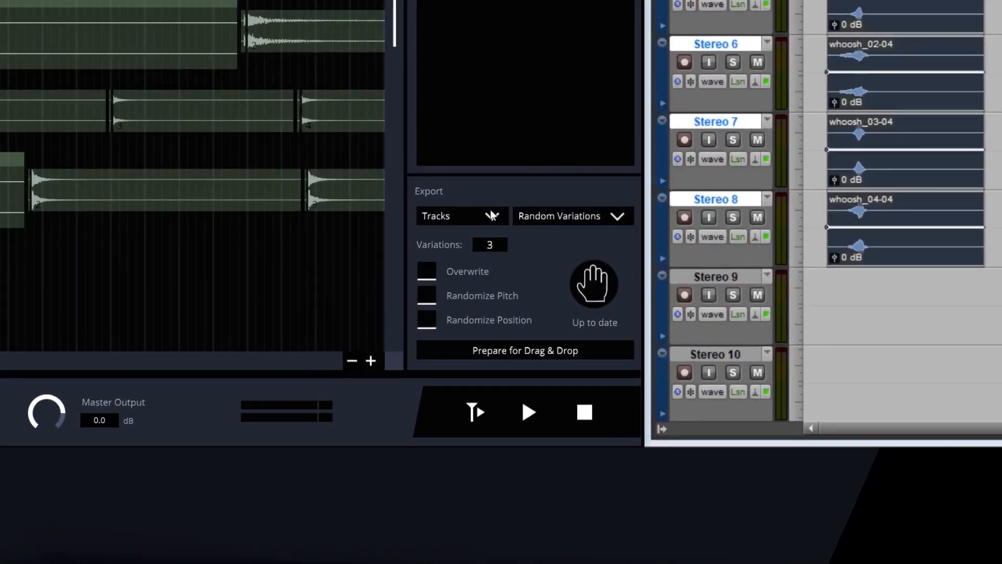
left_click(460, 215)
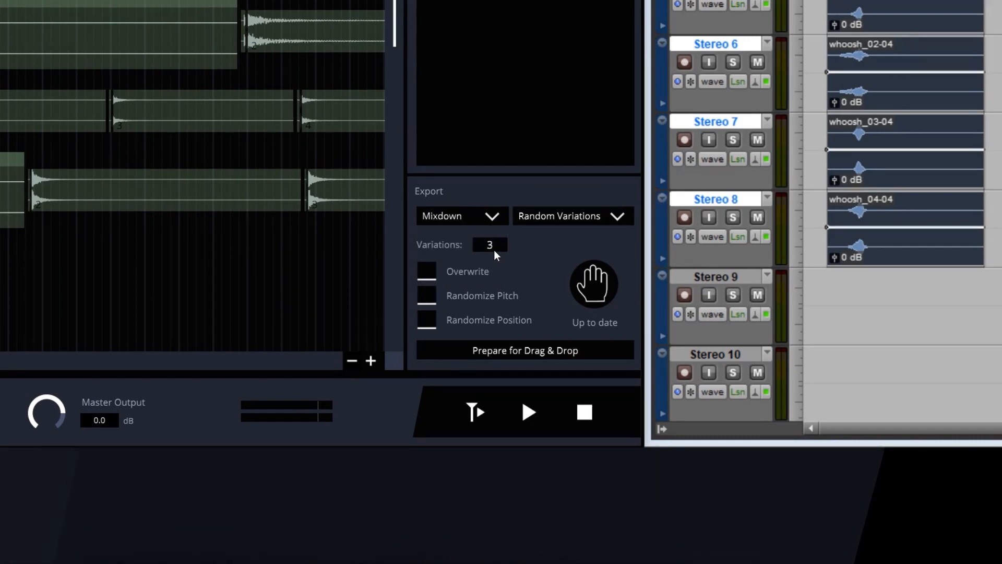
type("10")
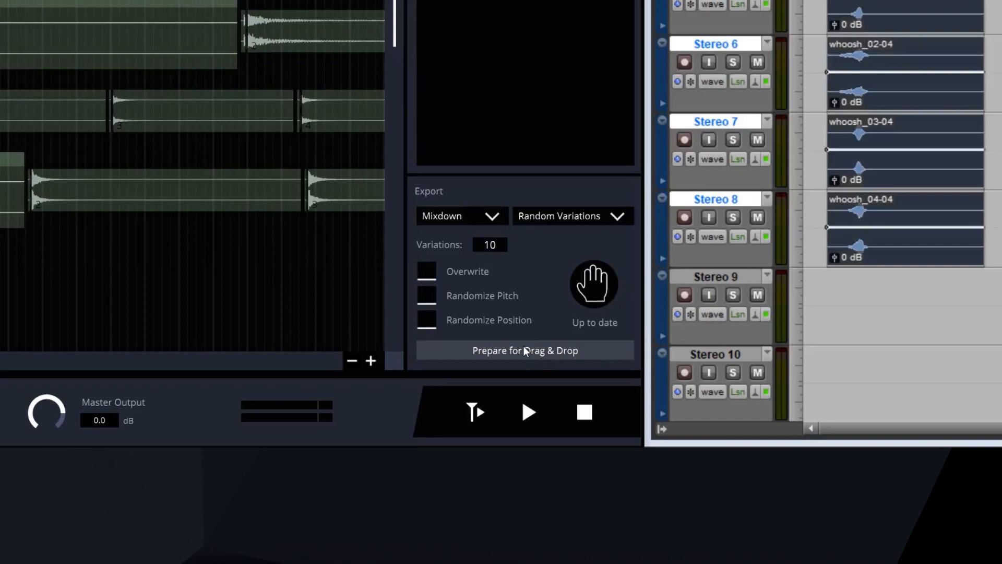
left_click(523, 350)
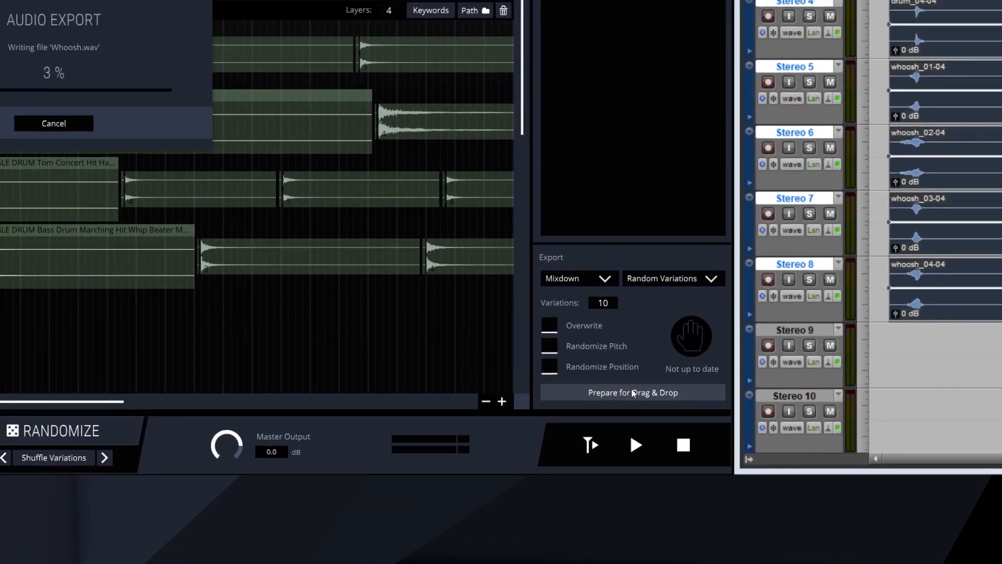